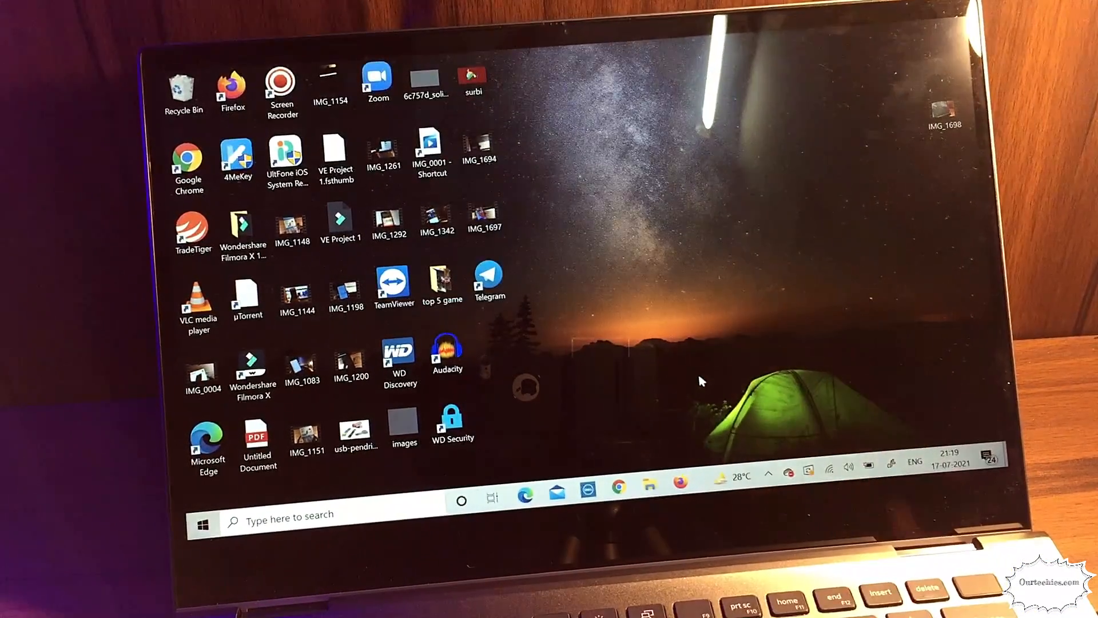
pyautogui.moveTo(611, 330)
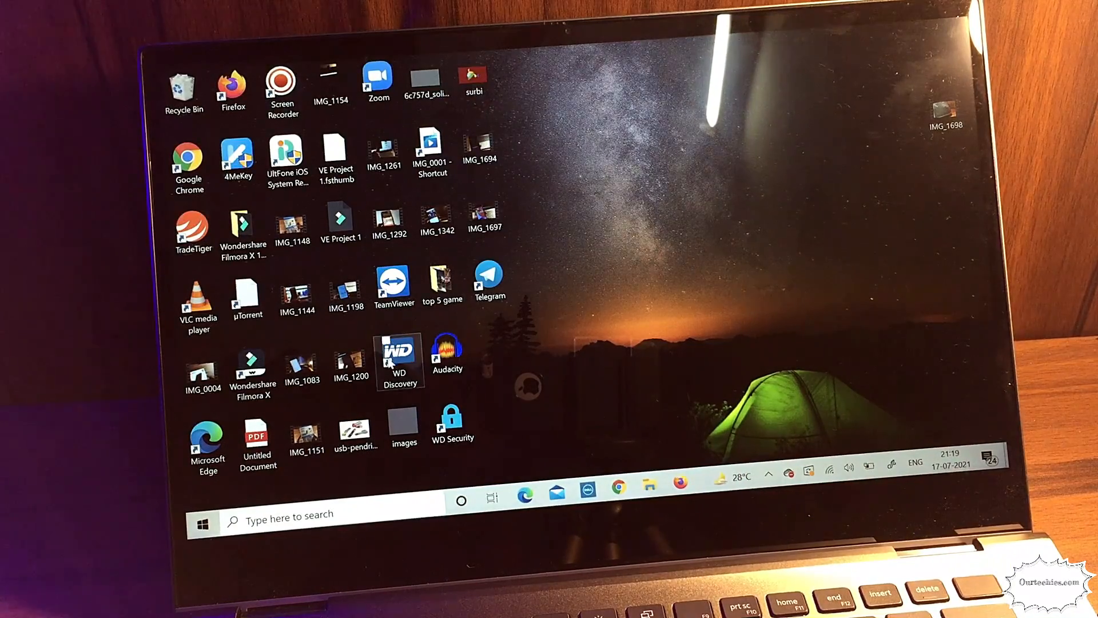
# - After restarting, bring up Windows search from the taskbar
pyautogui.click(203, 522)
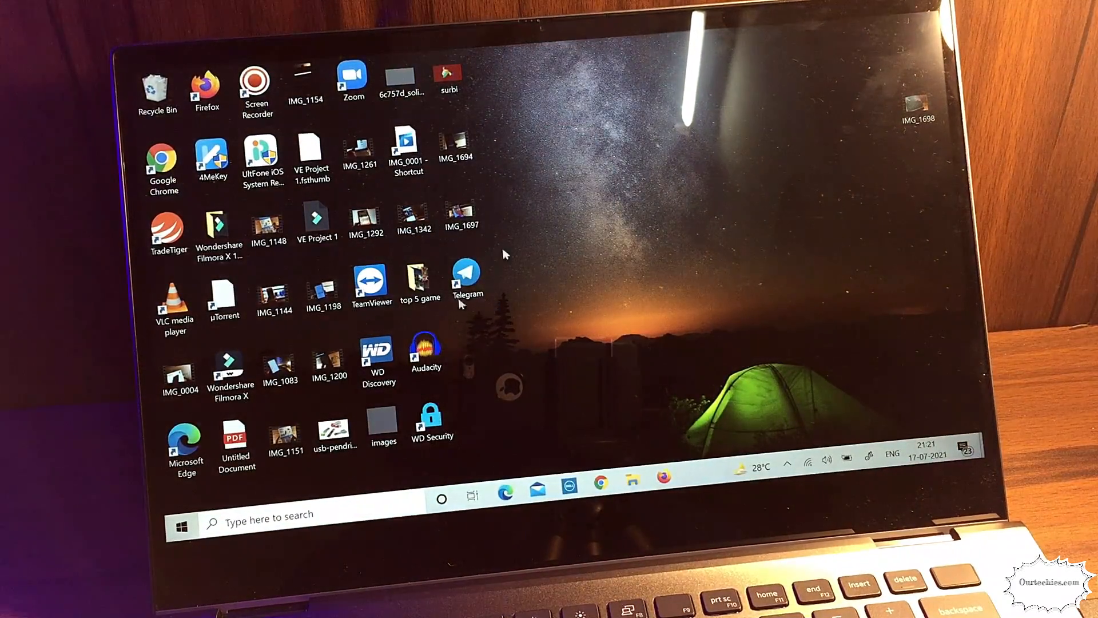
pyautogui.moveTo(572, 234)
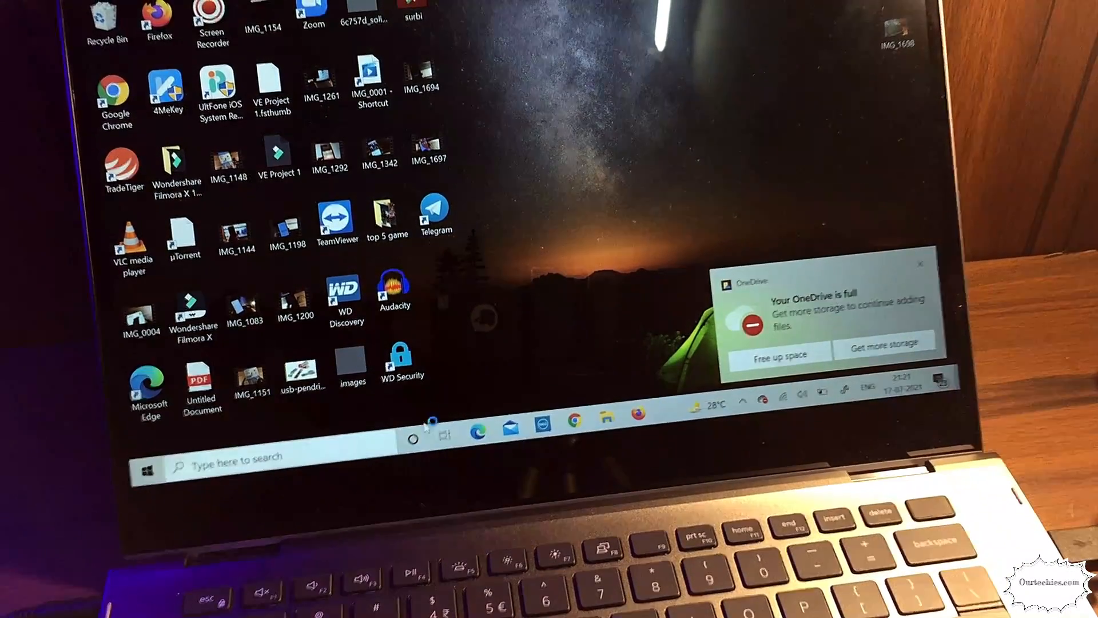
pyautogui.click(919, 265)
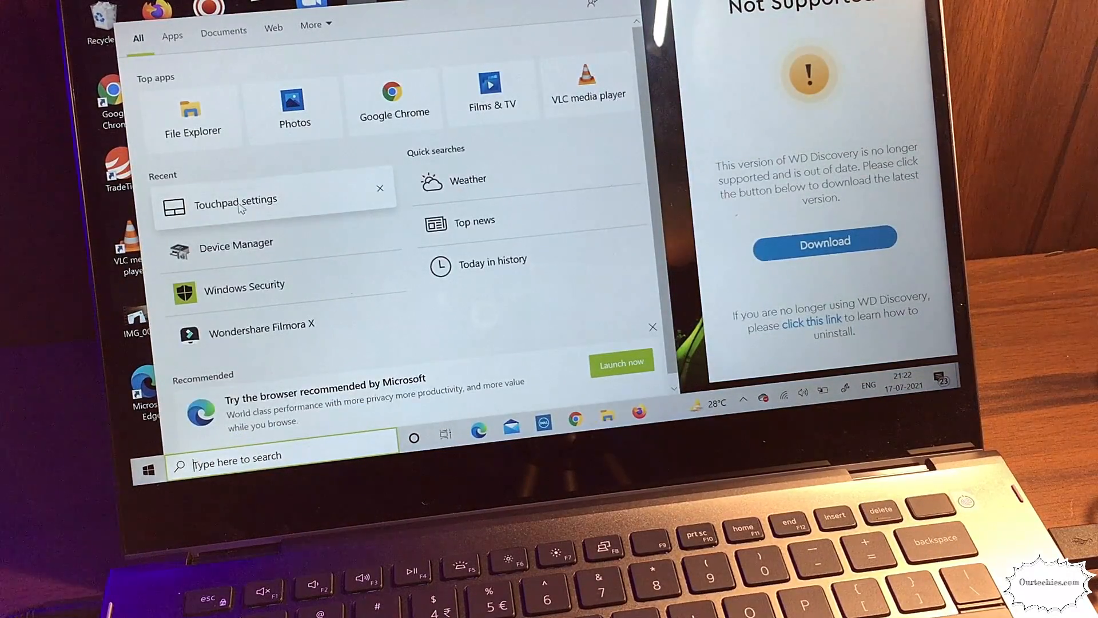
# - Search 'touchpad settings', then toggle the Touchpad switch off and back on
pyautogui.write('touchpad settings')
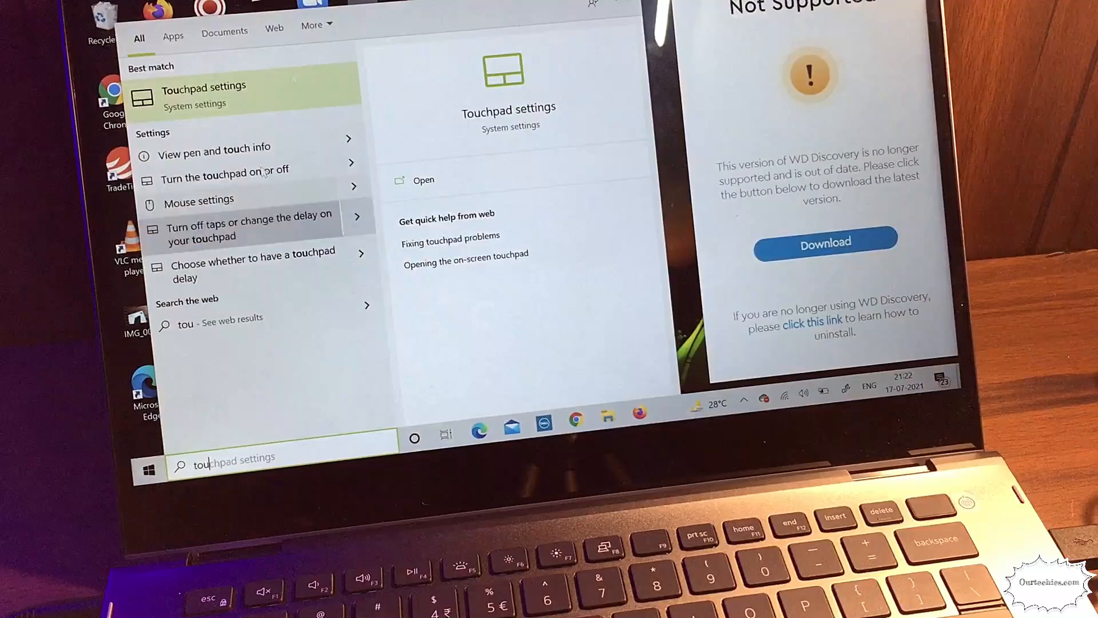
pyautogui.click(203, 95)
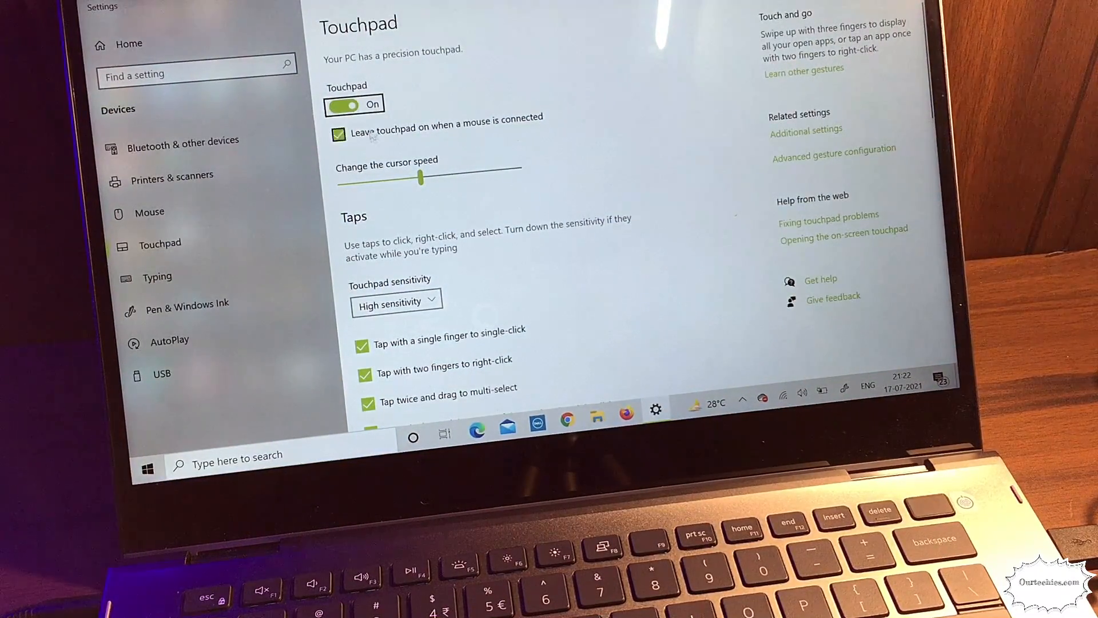
pyautogui.click(348, 104)
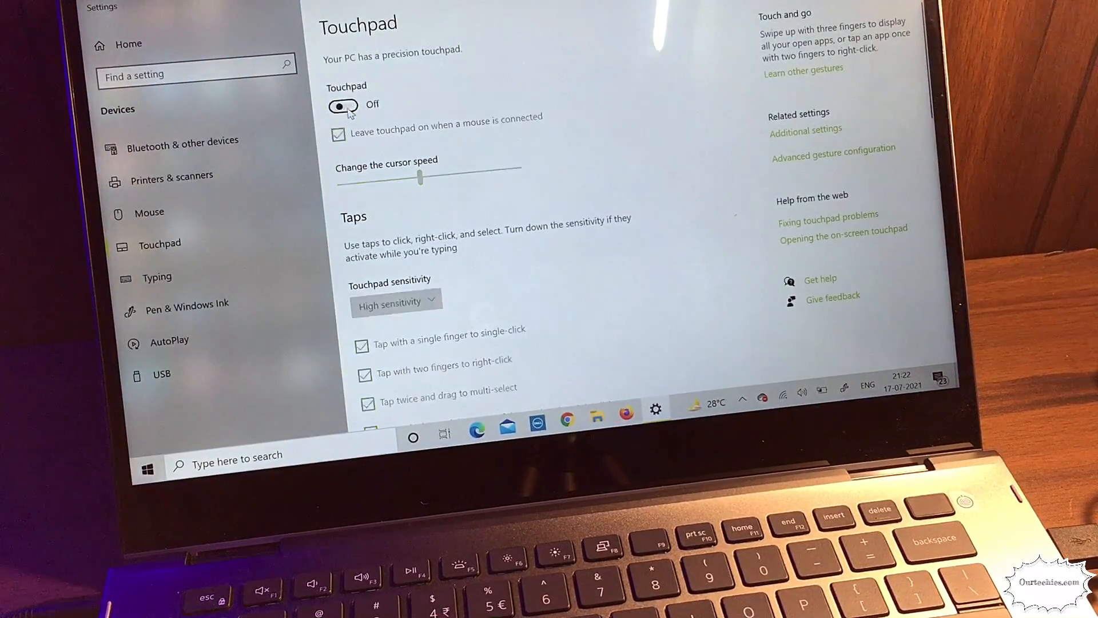
pyautogui.click(344, 106)
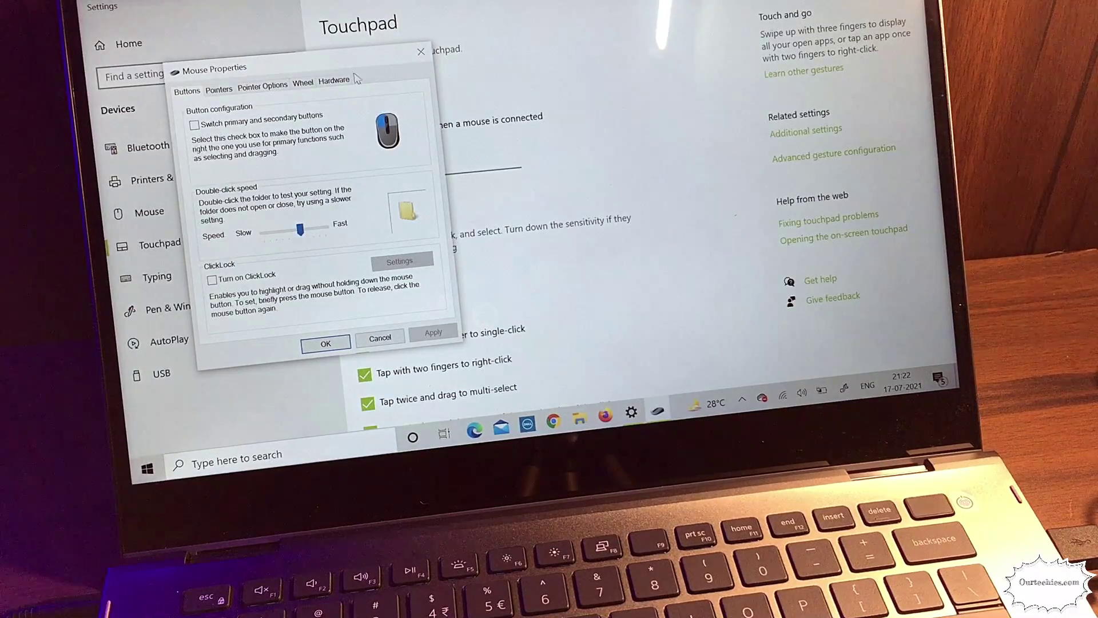
pyautogui.moveTo(315, 224)
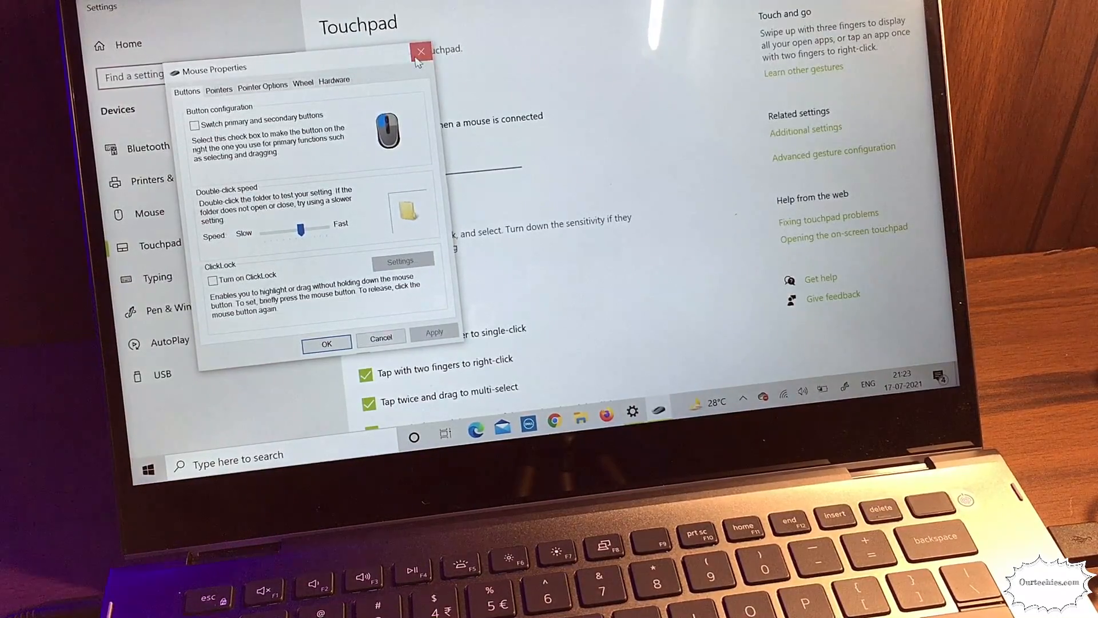
pyautogui.click(420, 51)
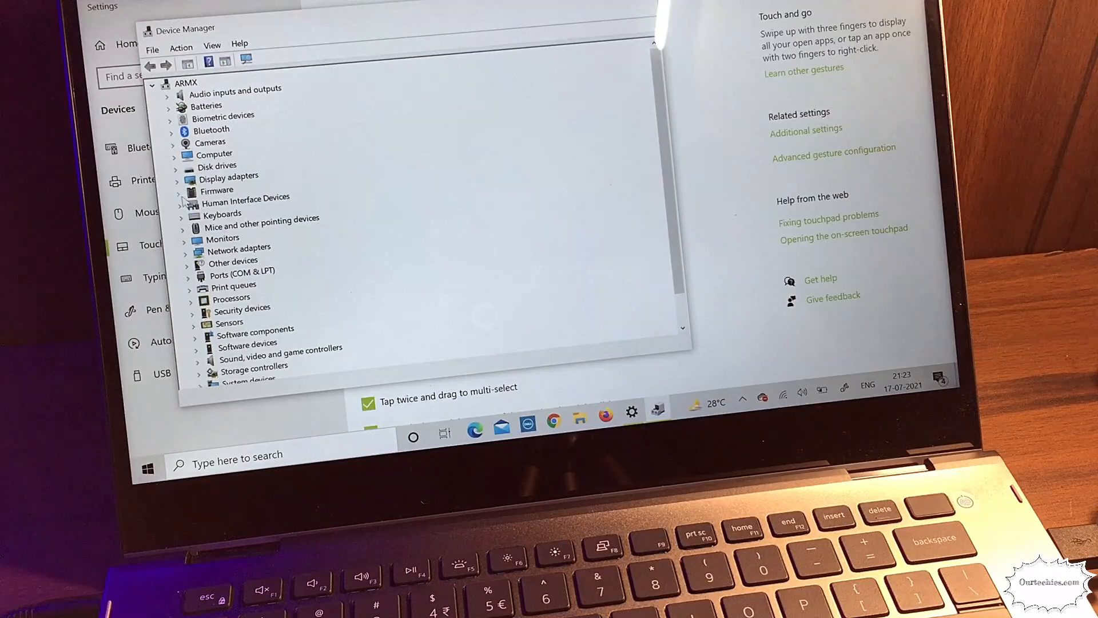
# - Expand Human Interface Devices and open the HID-compliant touch pad's properties
pyautogui.click(177, 190)
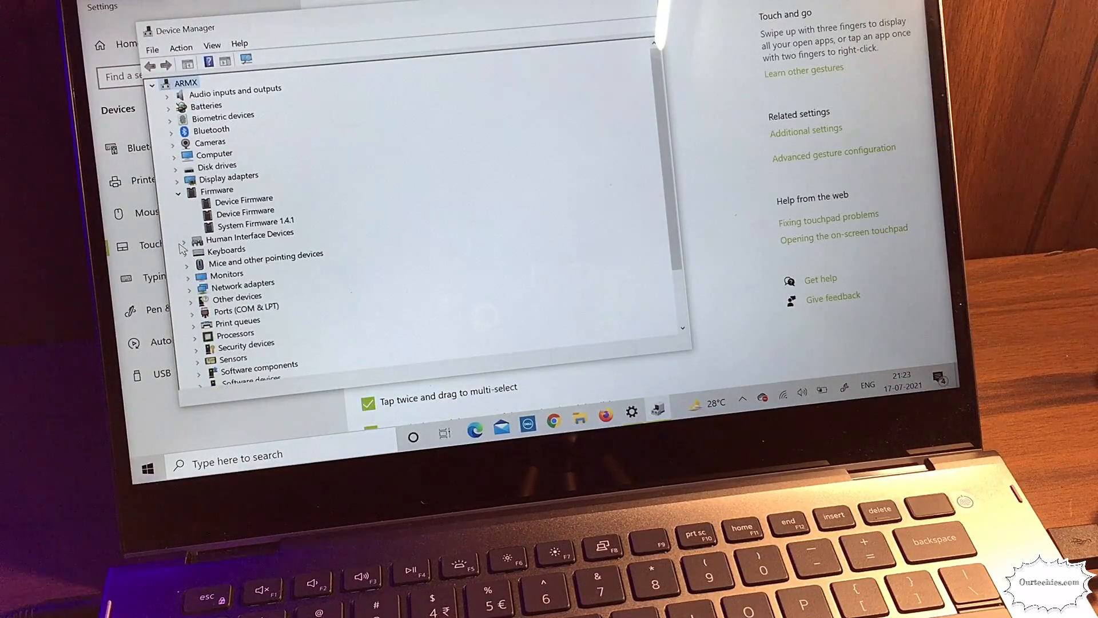
pyautogui.click(184, 248)
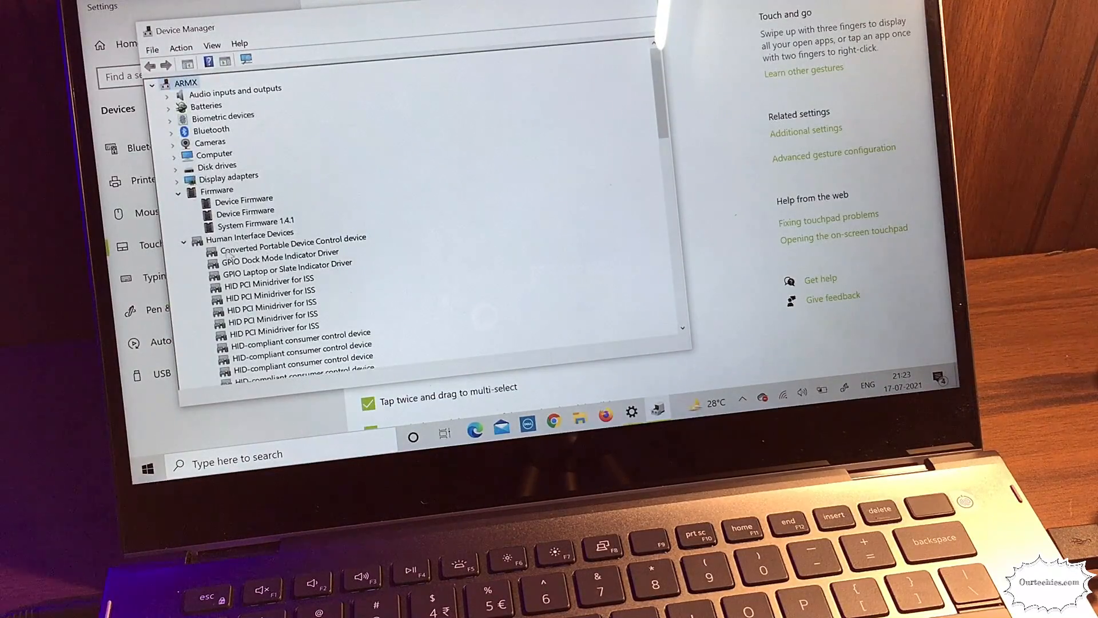
pyautogui.scroll(-3)
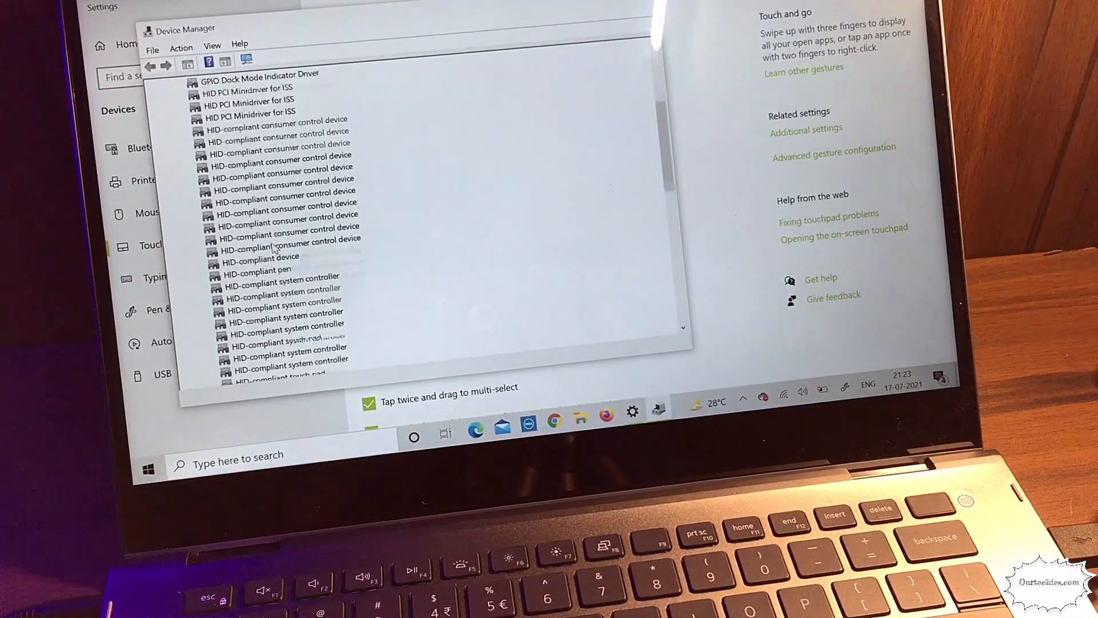
pyautogui.scroll(-3)
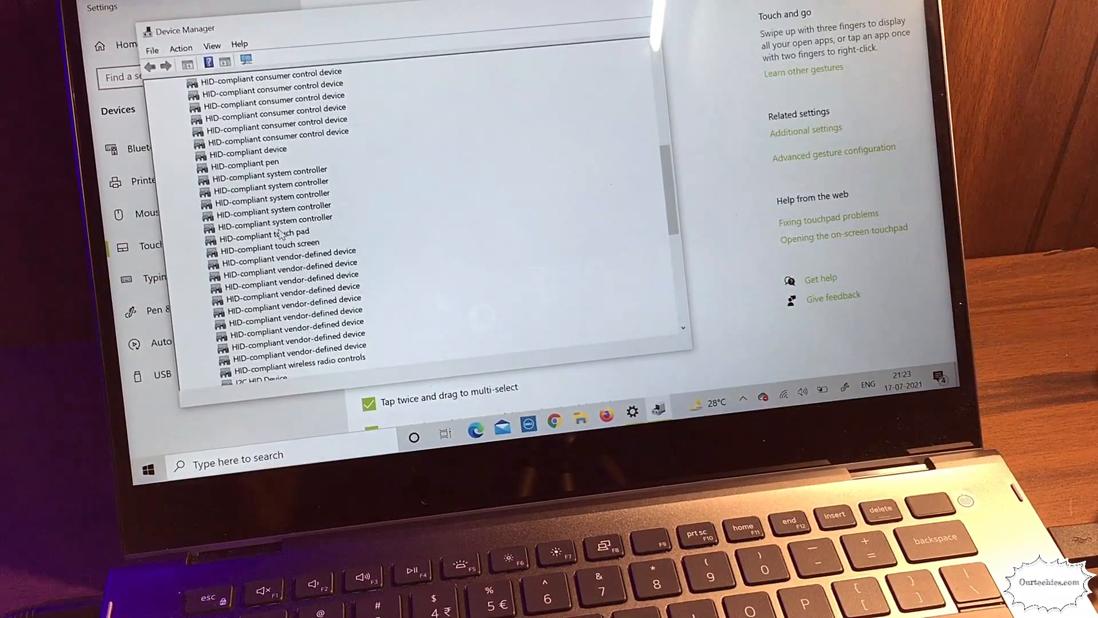
pyautogui.click(263, 231)
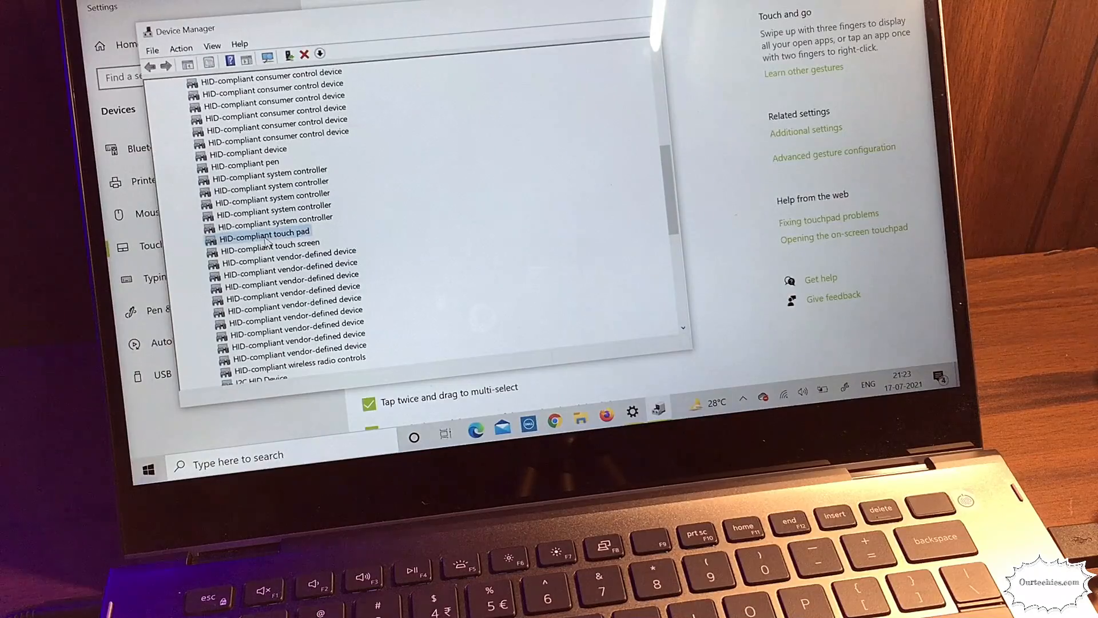
pyautogui.doubleClick(261, 232)
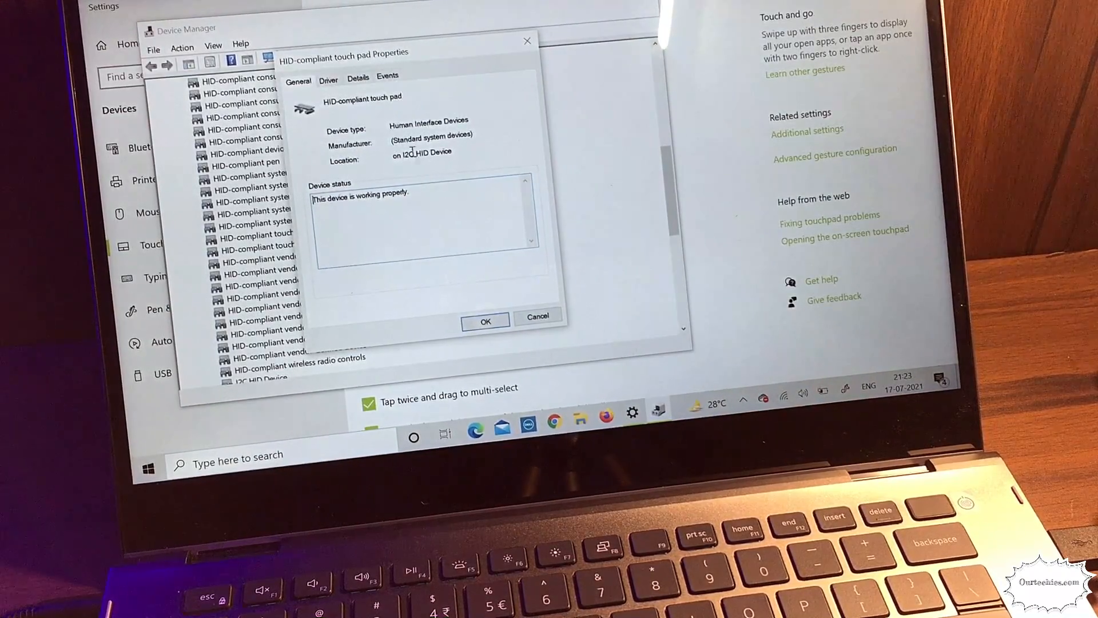
# - Show the touch pad's Driver tab, listing Microsoft driver 10.0.19041.868
pyautogui.click(328, 80)
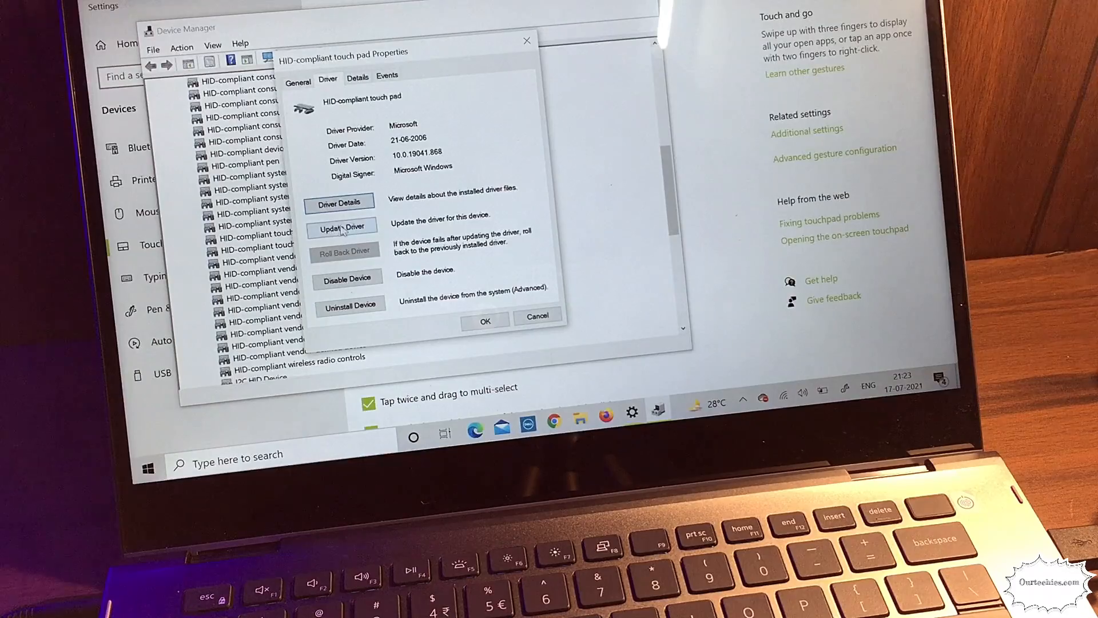